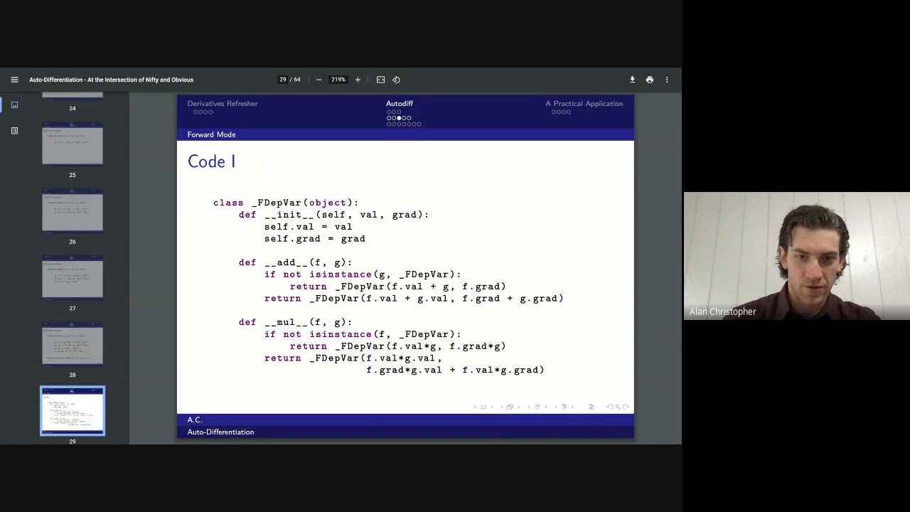
# - Advance through the forward-mode code slides to slide 34, 'Key Idea' for backward mode
pyautogui.doubleClick(305, 226)
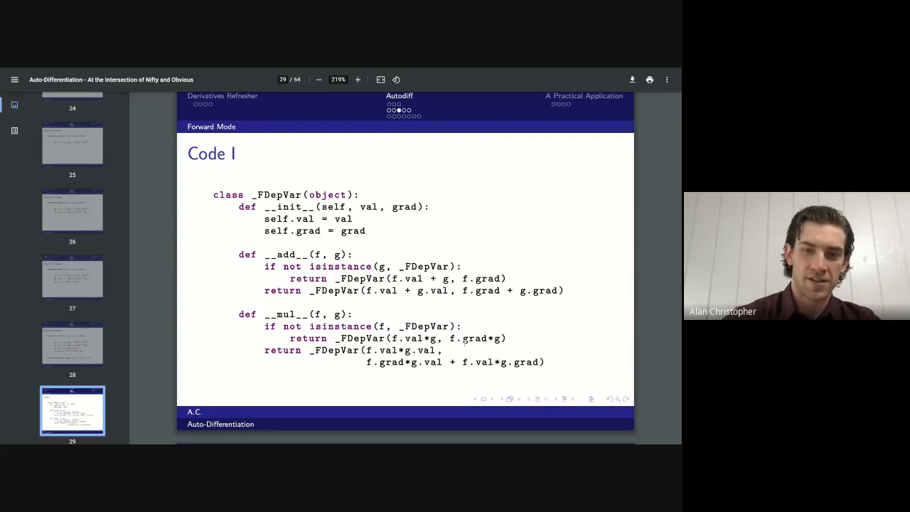
pyautogui.doubleClick(478, 339)
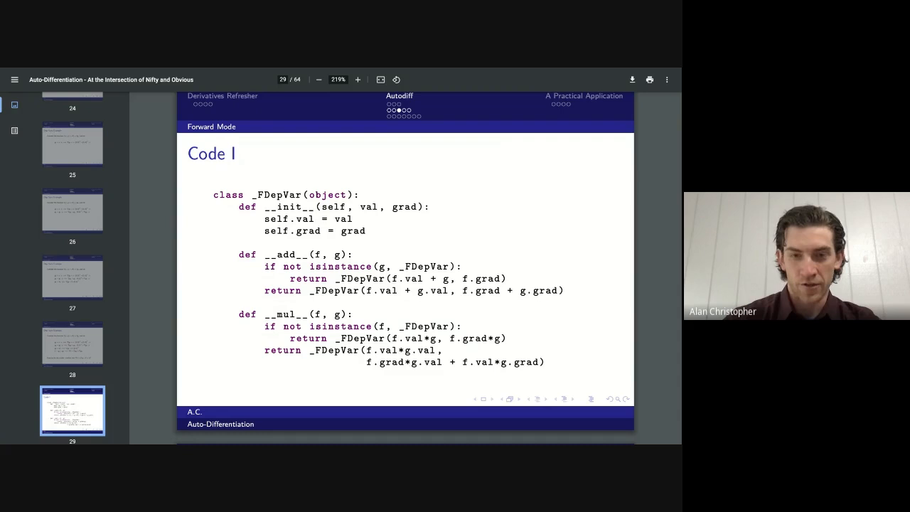
pyautogui.doubleClick(413, 339)
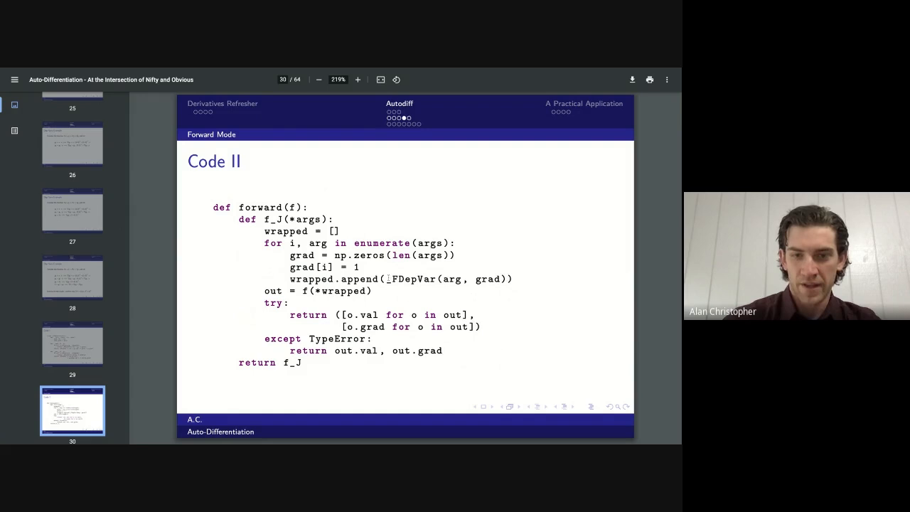
pyautogui.doubleClick(452, 278)
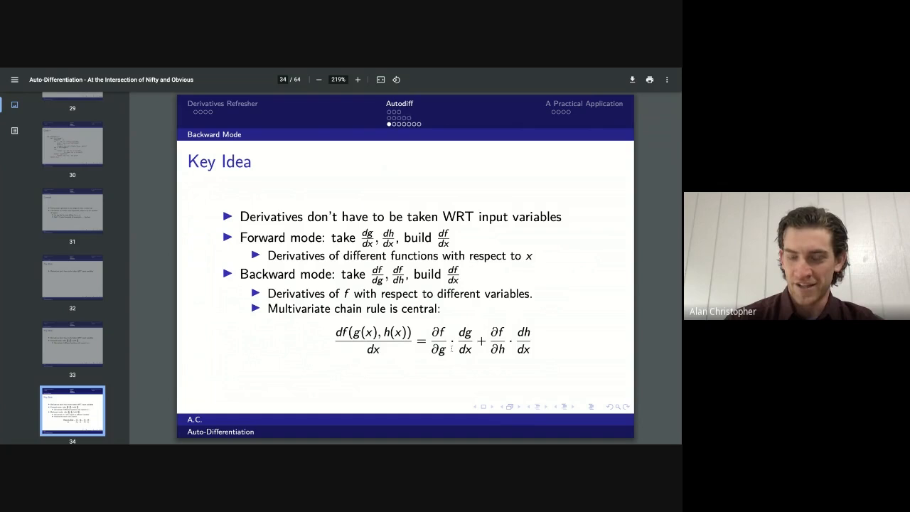
# - Move to slide 35, 'Calculation Graph', with the x, y and 2 input nodes
pyautogui.press('Right')
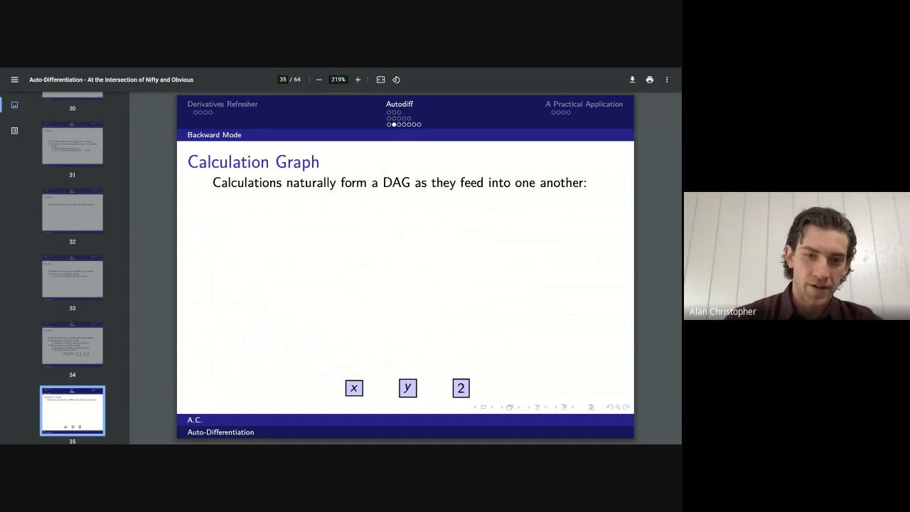
pyautogui.moveTo(307, 324)
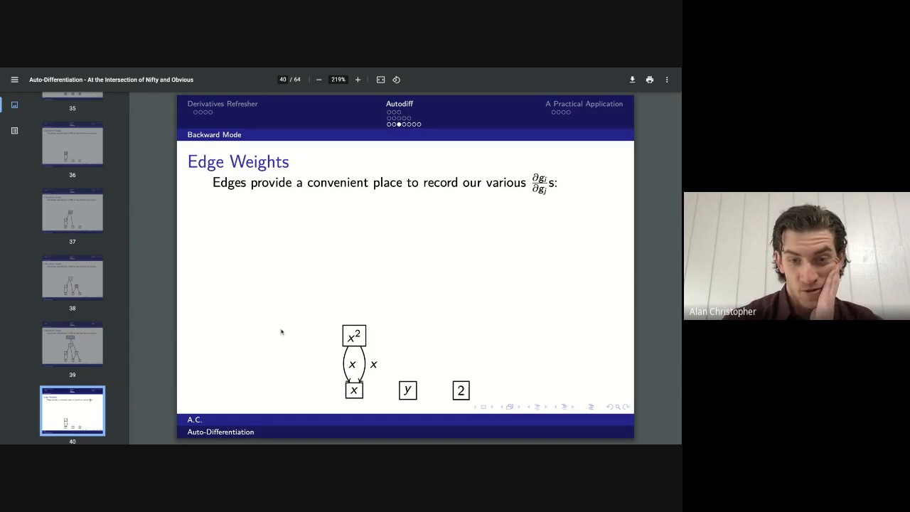
pyautogui.moveTo(297, 339)
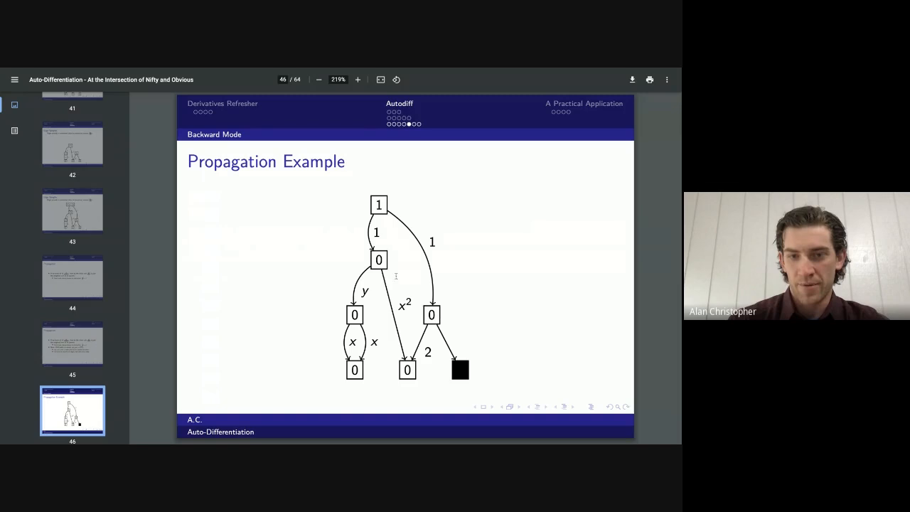
pyautogui.moveTo(435, 233)
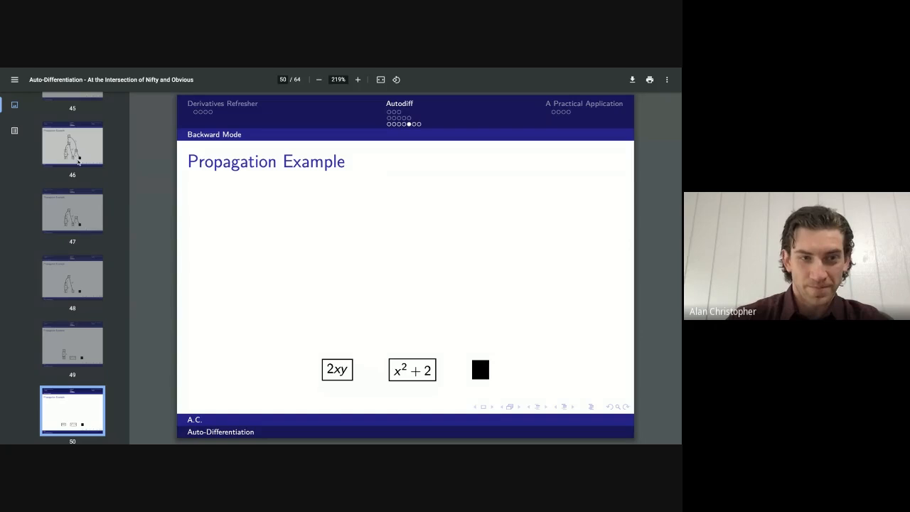
pyautogui.click(71, 143)
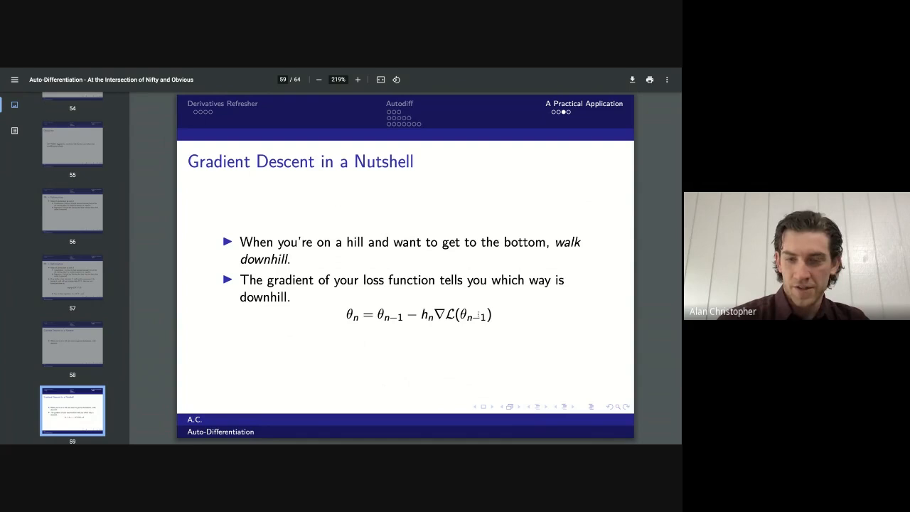
pyautogui.moveTo(380, 346)
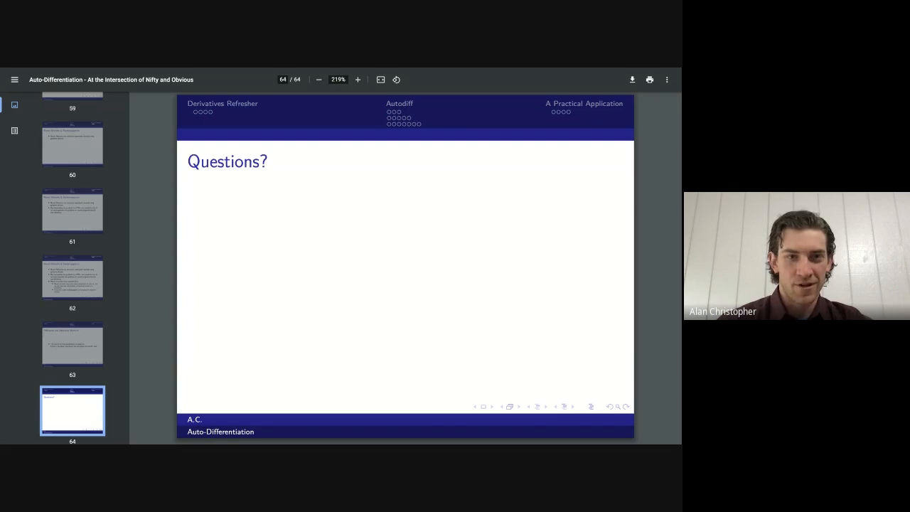
# - Jump back from the Questions? slide to slide 39, the full x²y + 2y calculation graph
pyautogui.click(71, 189)
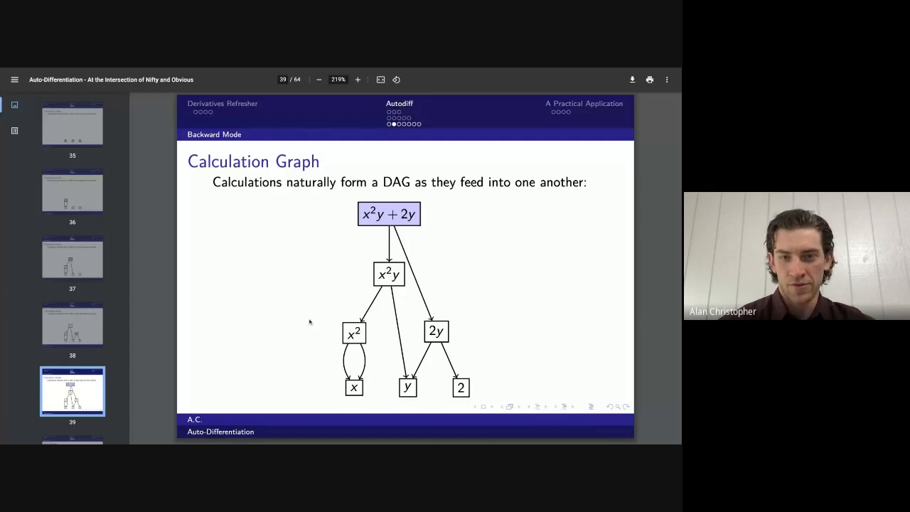
pyautogui.scroll(-3)
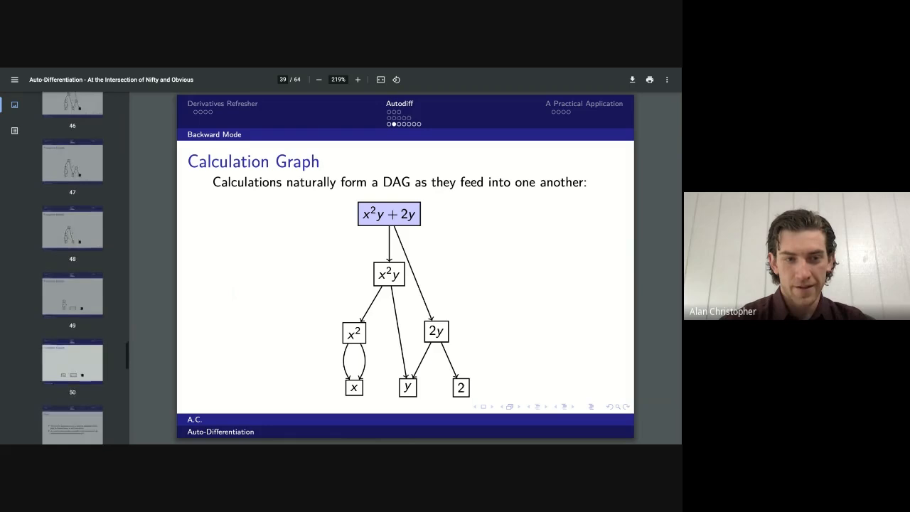